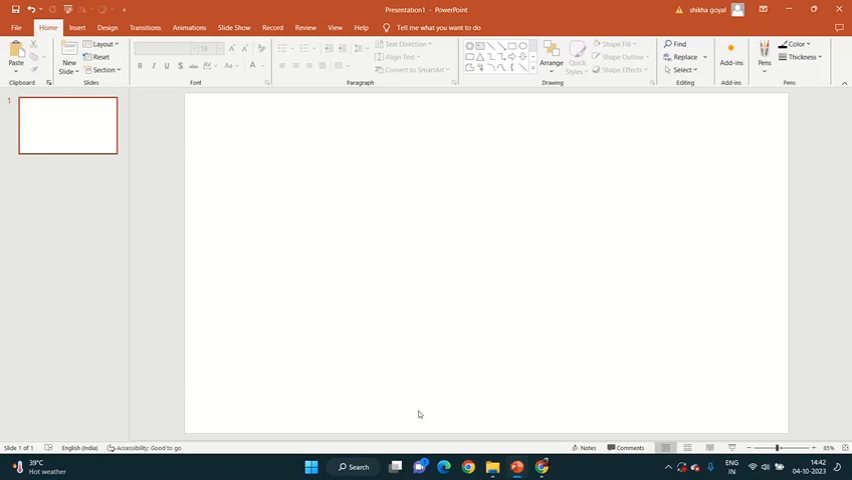
mouse_move(272, 367)
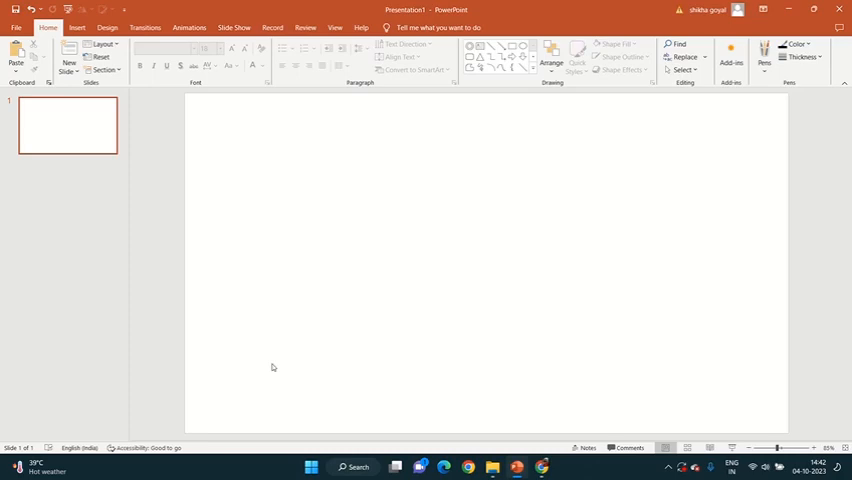
mouse_move(100, 292)
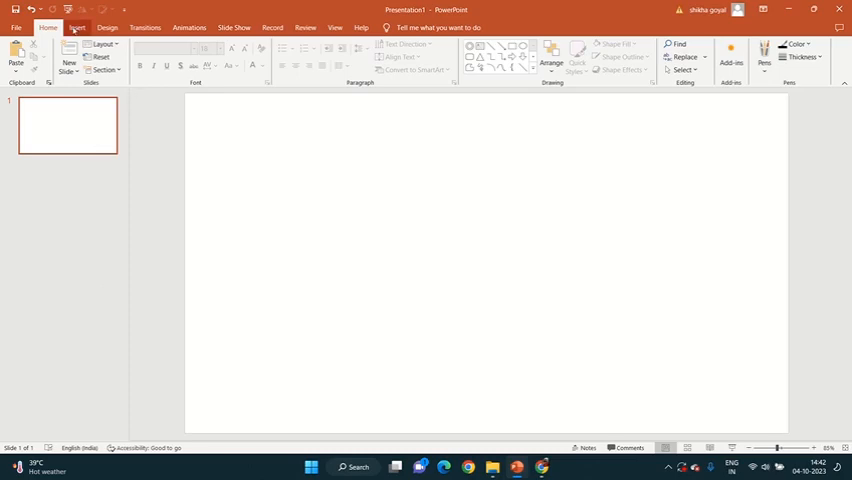
Draw a large oval circle in the middle of the blank slide using Insert > Shapes
left_click(78, 28)
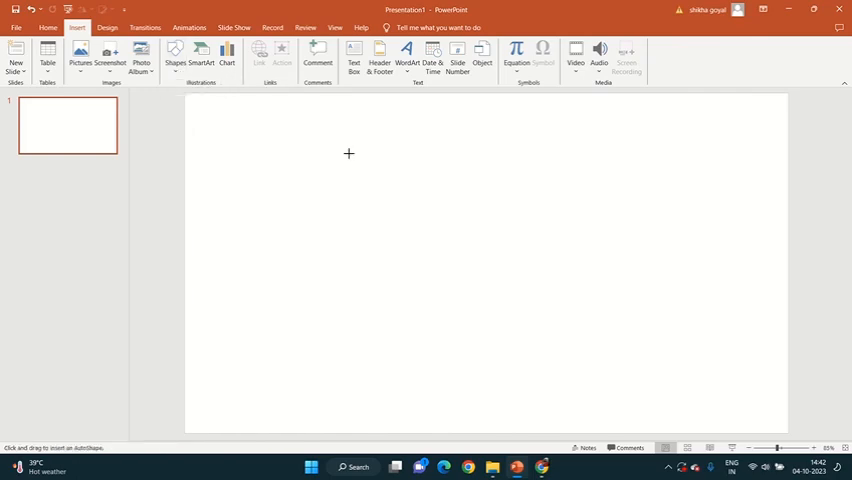
left_click_drag(355, 152, 578, 367)
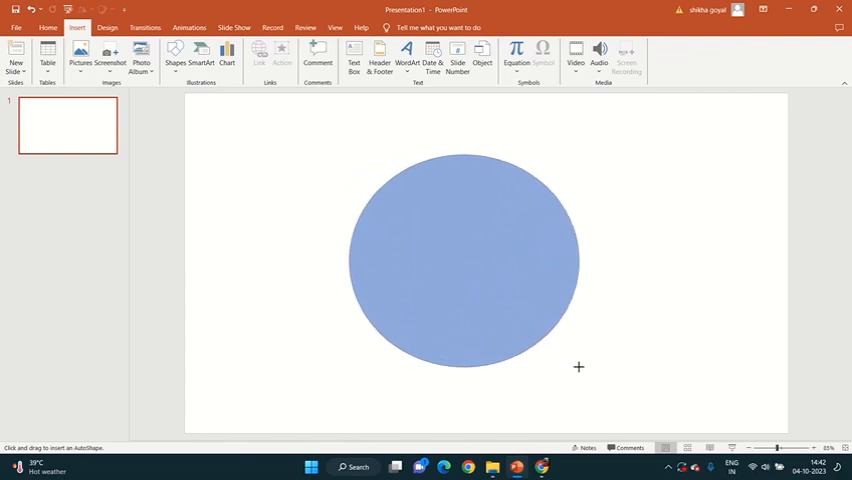
left_click(463, 260)
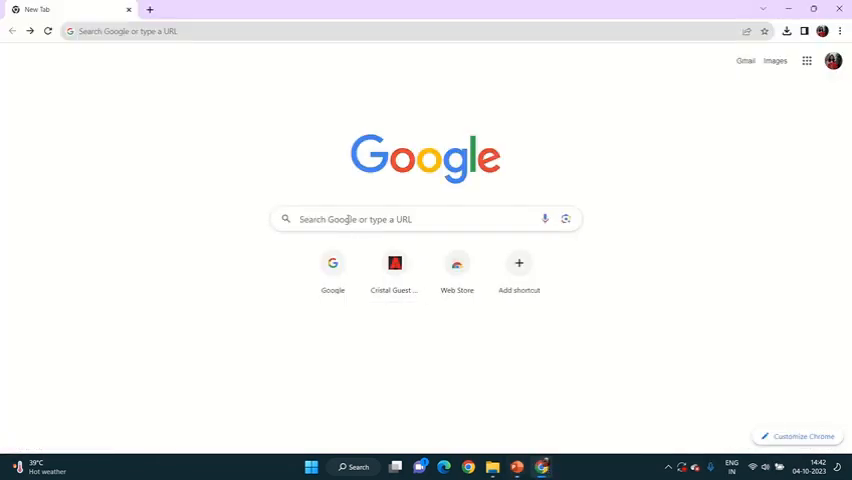
Search Google for 'bird' and browse the image results
left_click(348, 219)
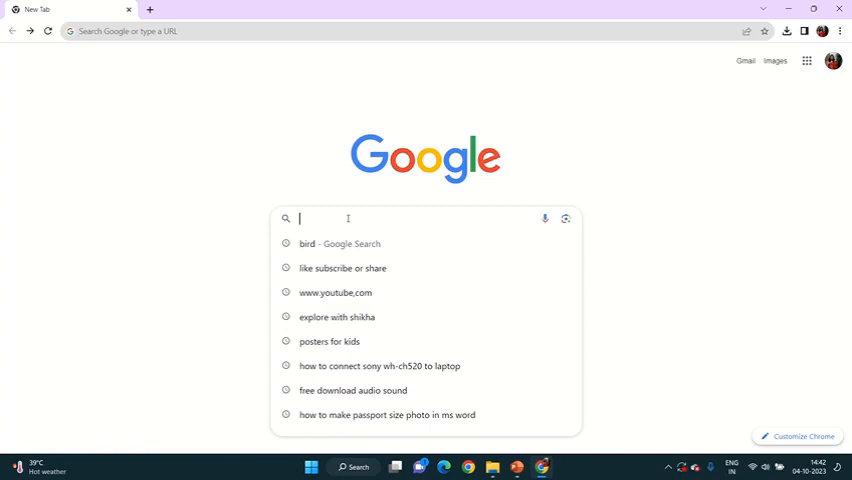
type("bird")
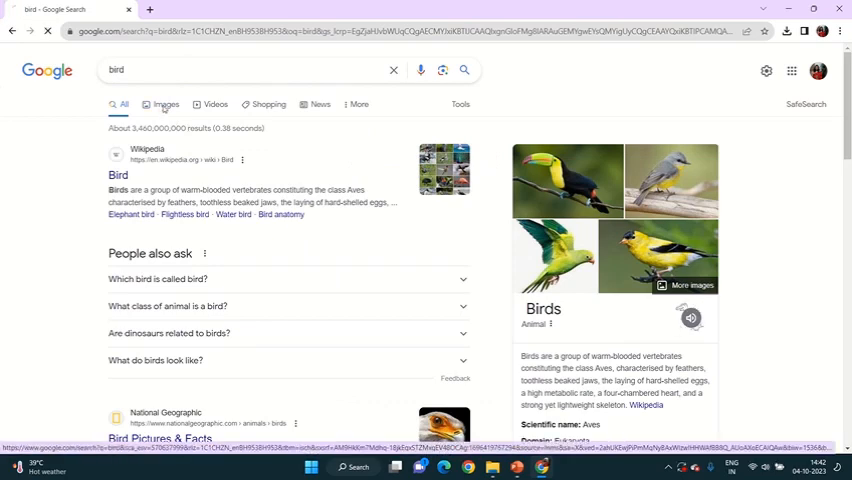
left_click(172, 104)
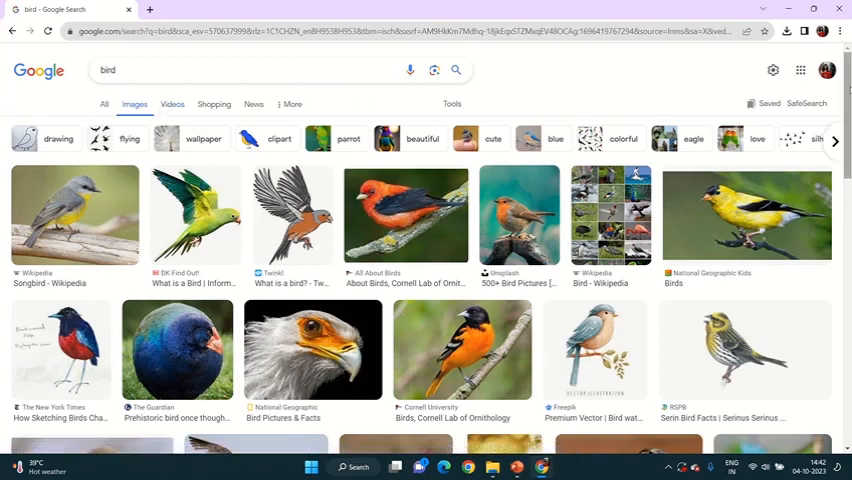
scroll("down", 3)
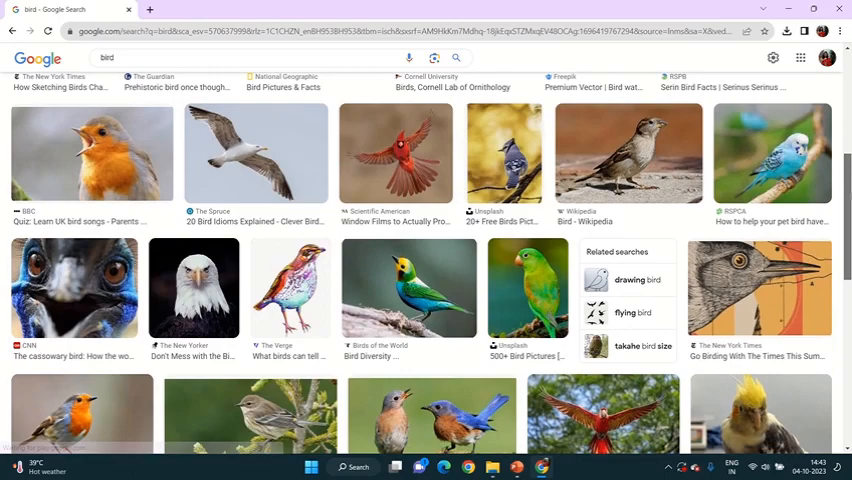
scroll("down", 3)
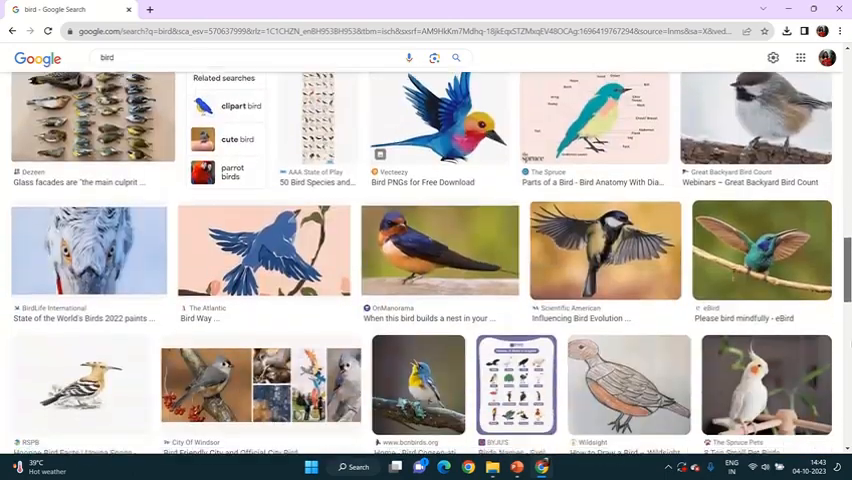
scroll("down", 3)
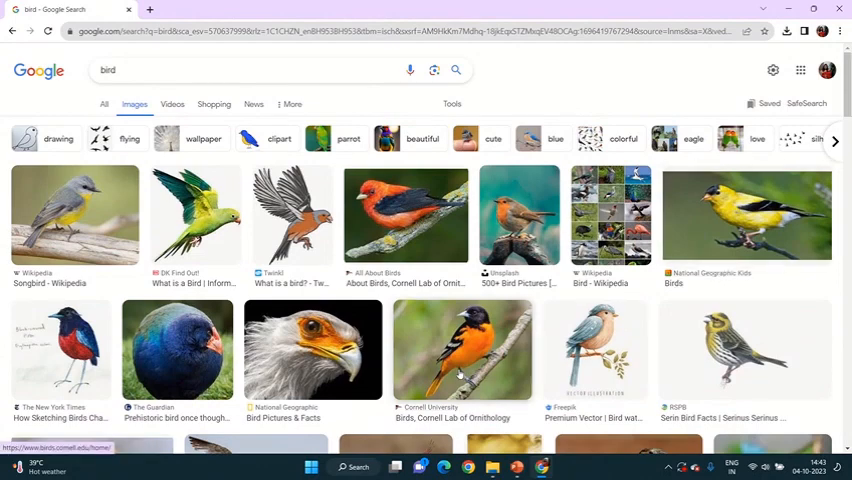
Save the Baltimore oriole photo to Pictures via Save image as, naming it 'bi'
left_click(460, 350)
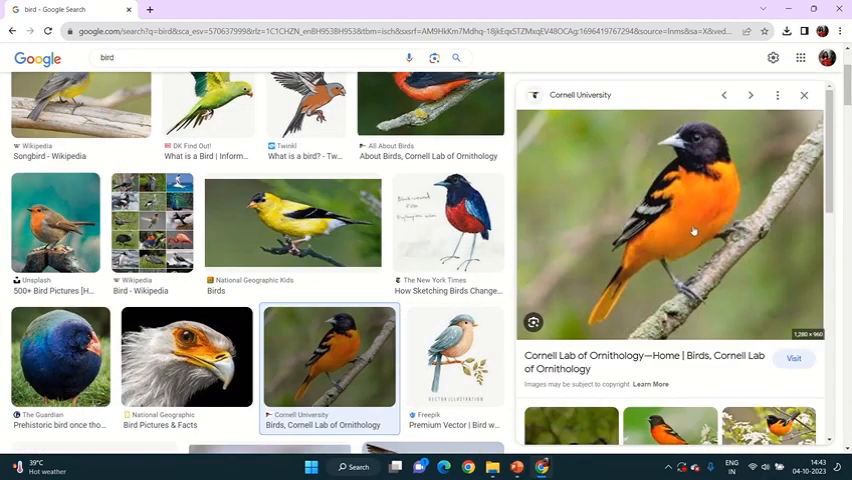
right_click(693, 231)
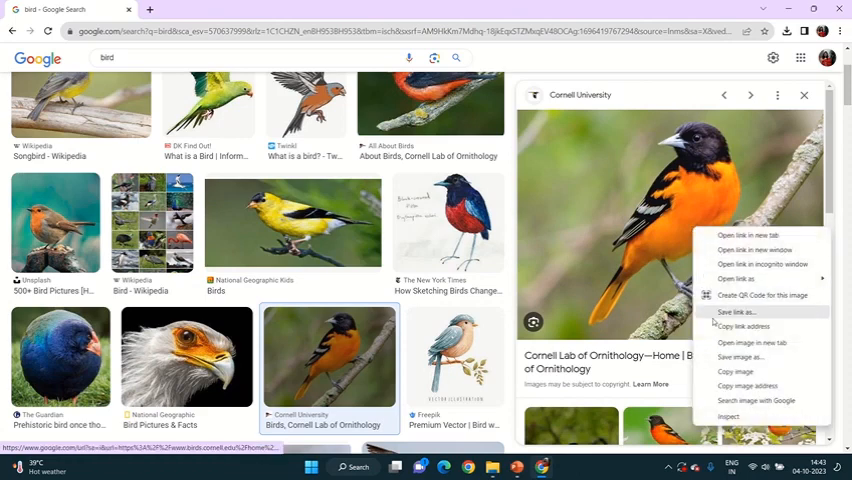
mouse_move(746, 357)
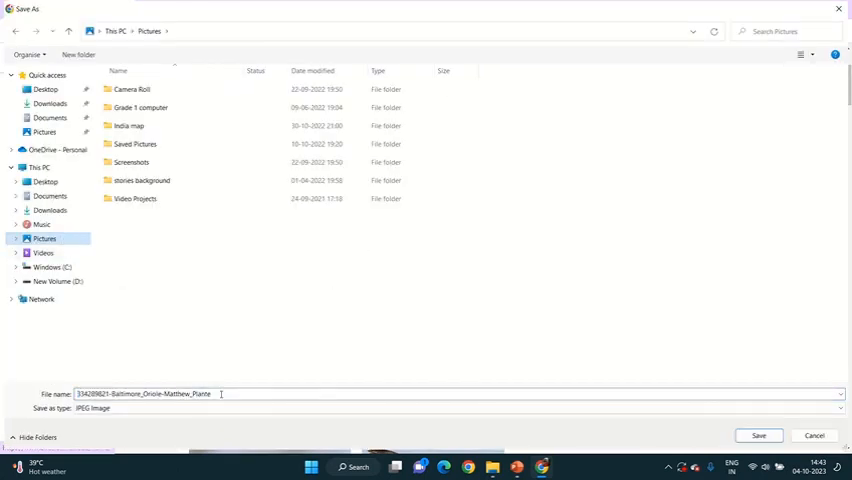
type("bi")
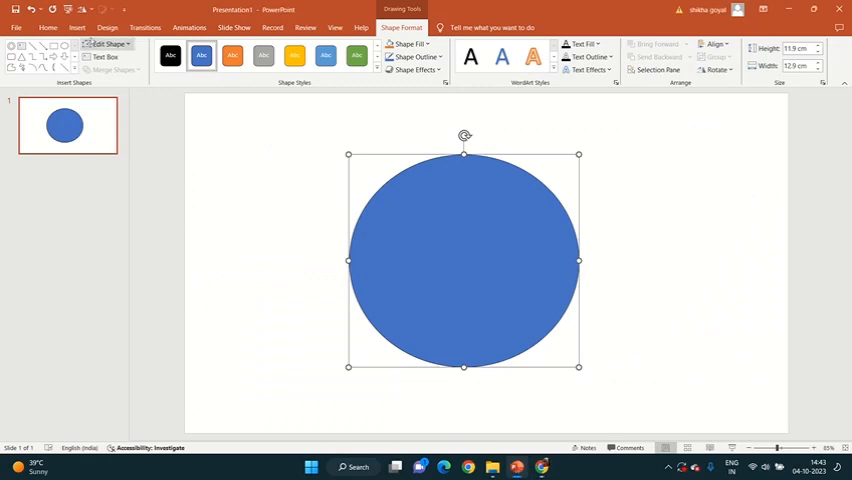
left_click(72, 24)
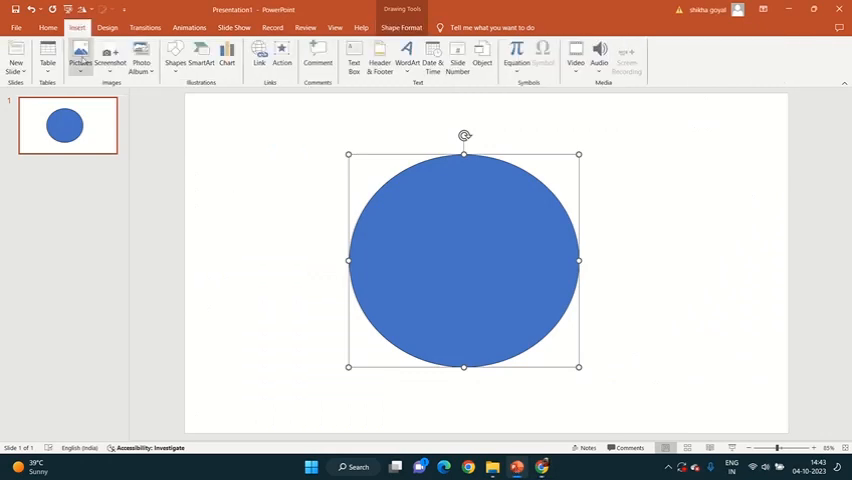
mouse_move(78, 58)
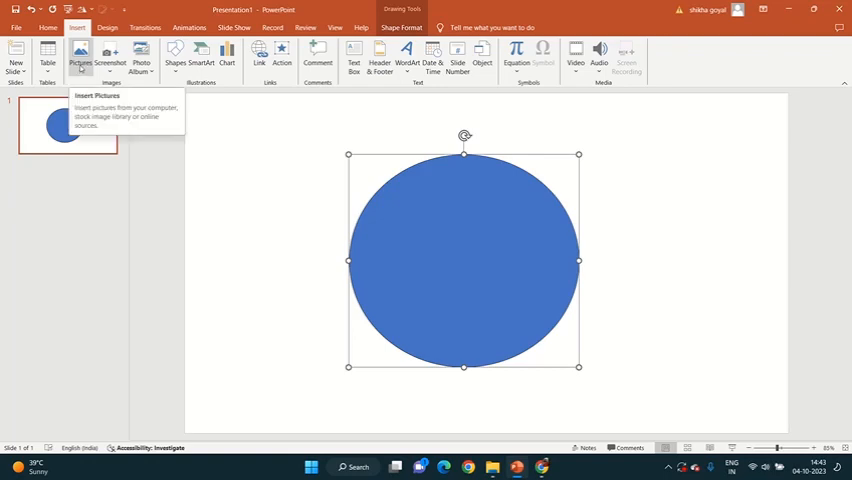
left_click(84, 55)
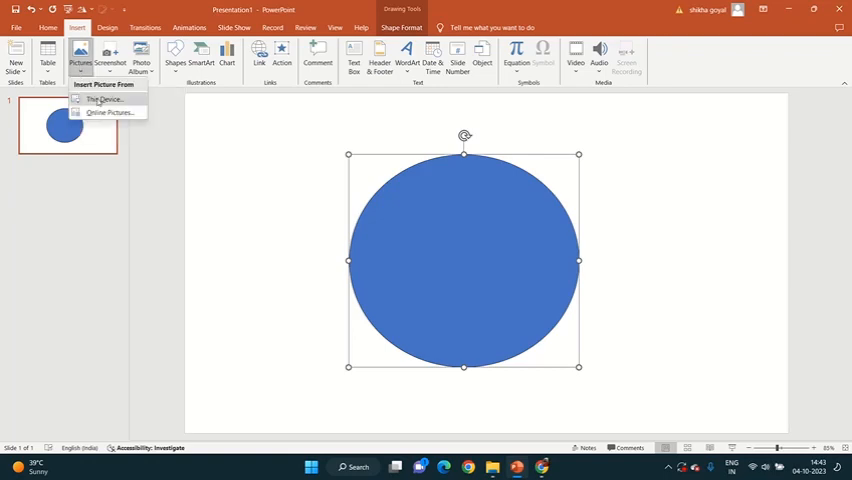
left_click(100, 99)
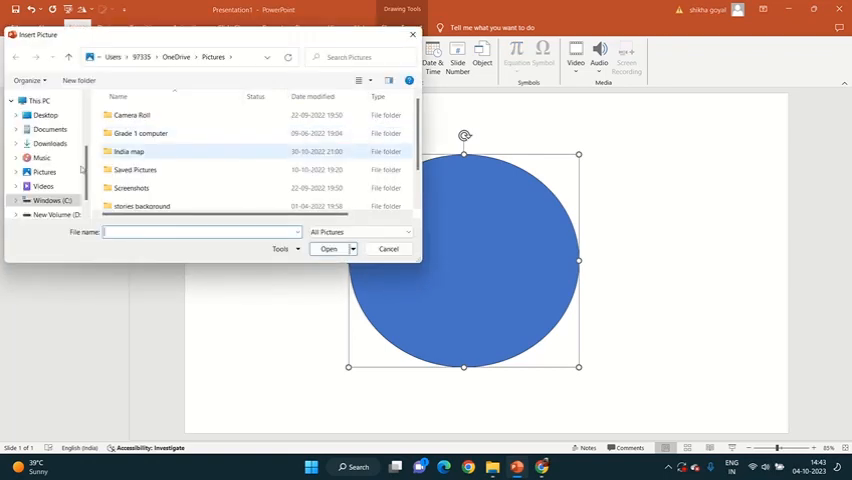
left_click(43, 172)
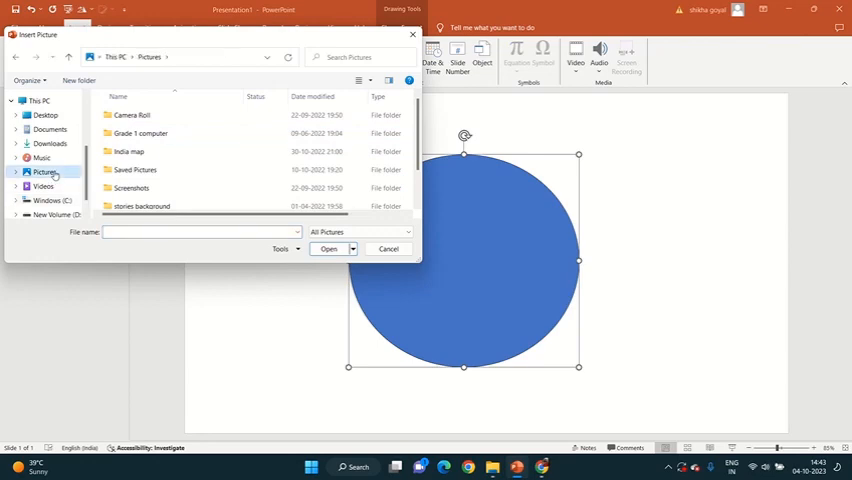
scroll("down", 3)
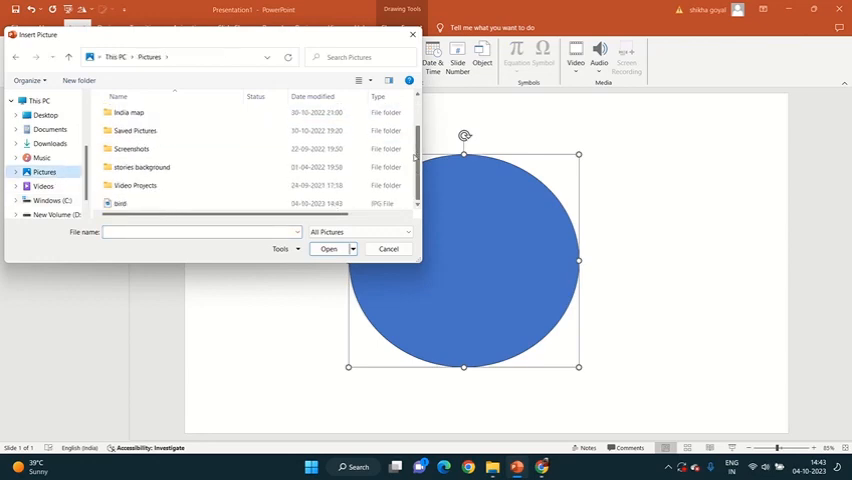
left_click(120, 202)
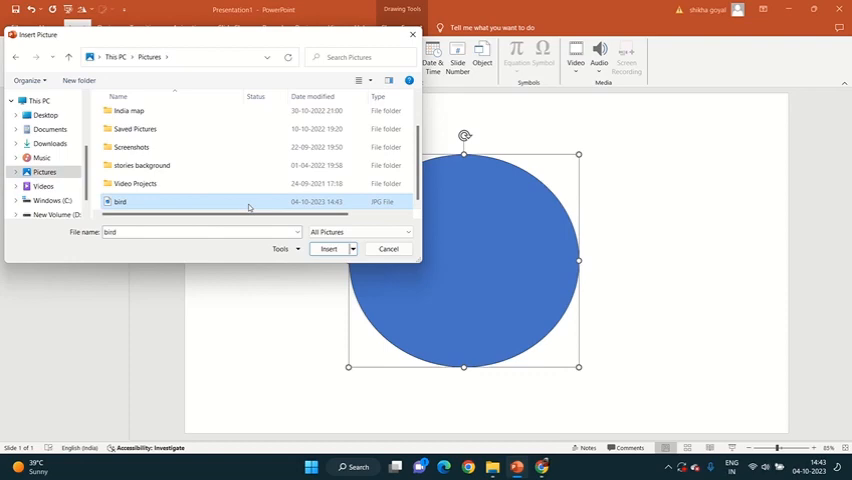
left_click(328, 248)
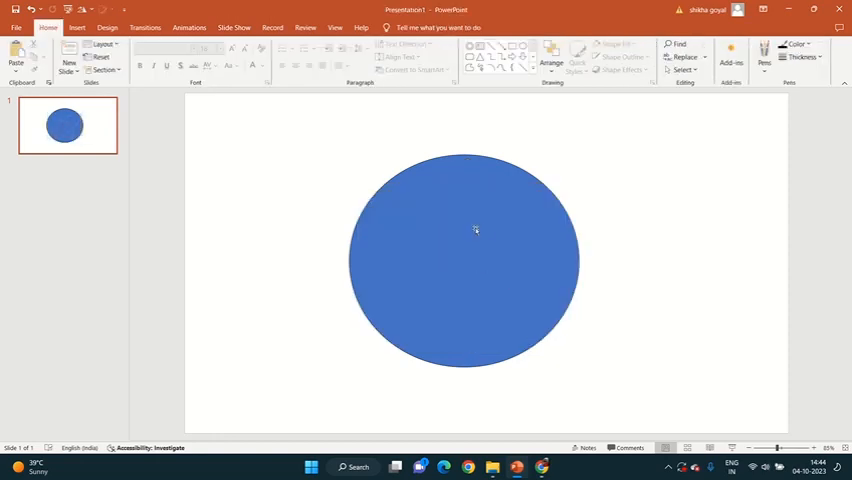
left_click(475, 230)
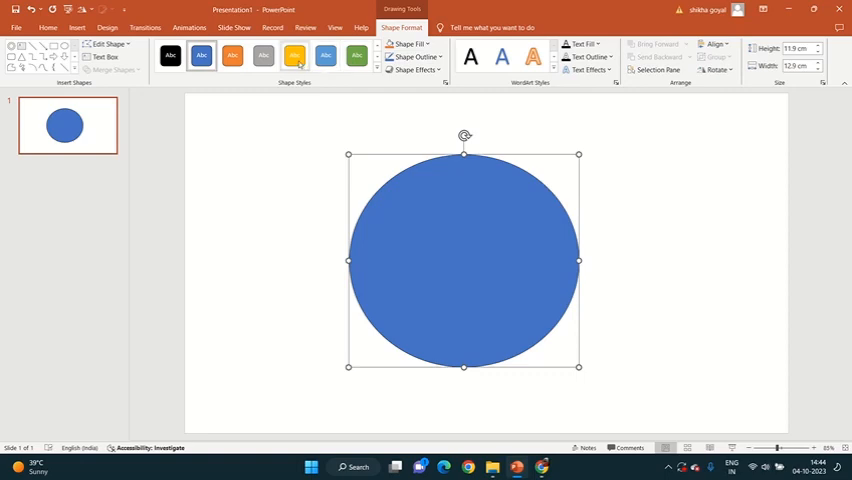
left_click(291, 54)
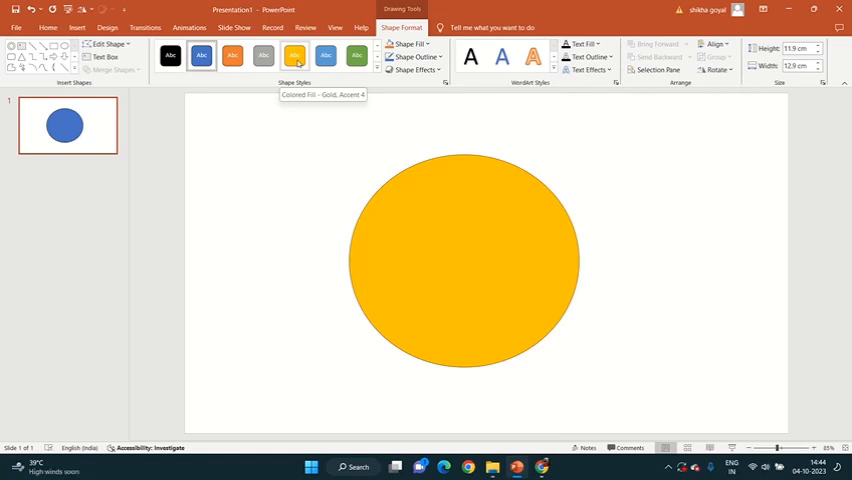
left_click(200, 57)
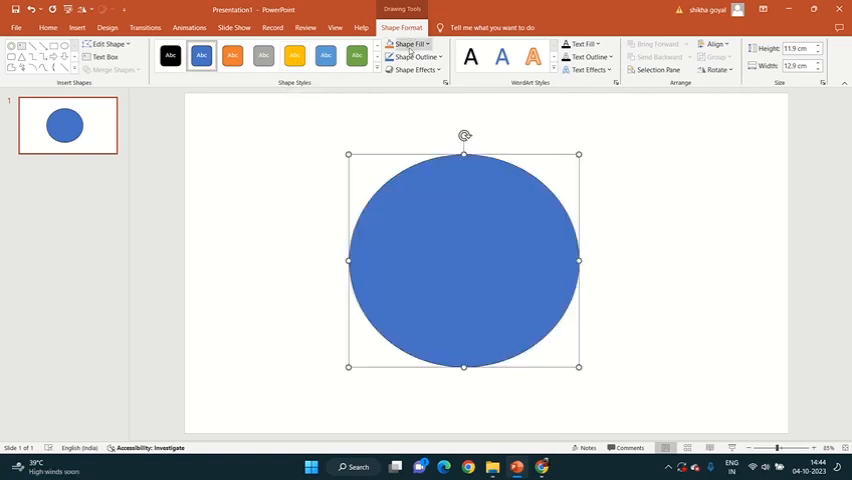
Fill the circle with the saved bird JPG from the Pictures folder
left_click(408, 43)
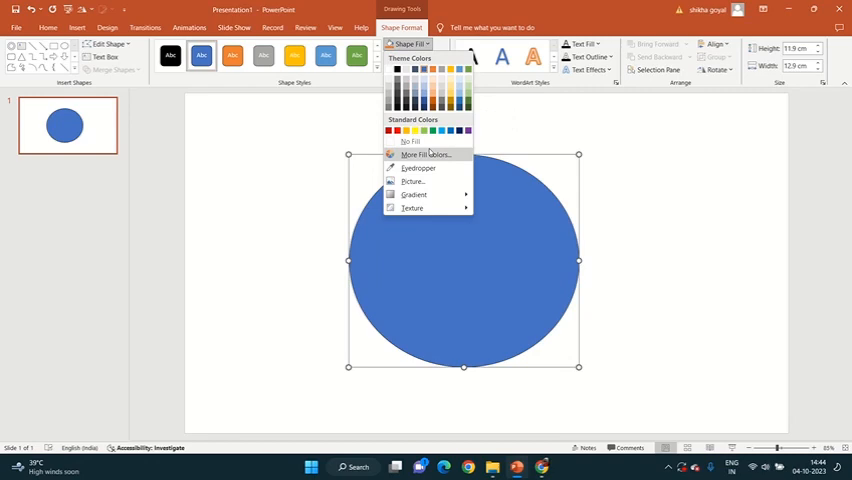
left_click(412, 181)
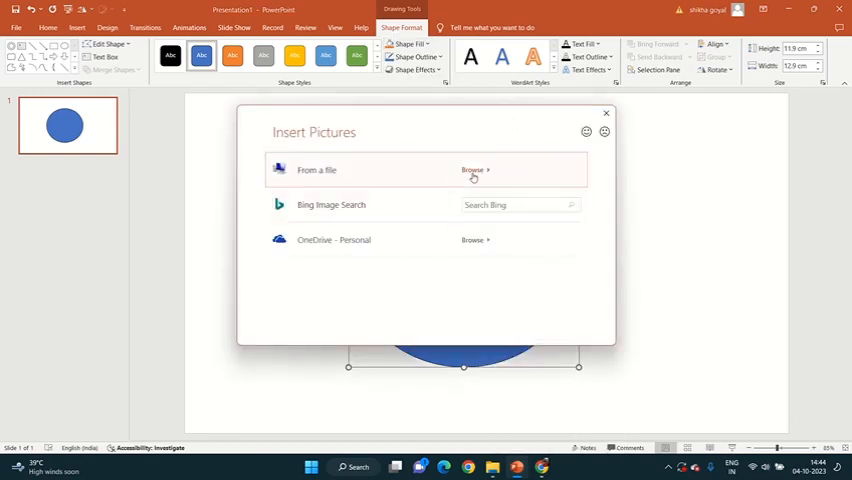
left_click(471, 170)
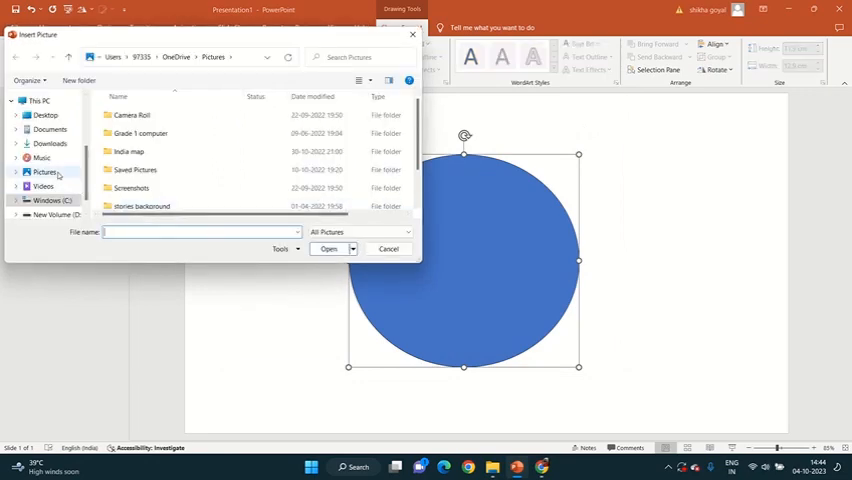
left_click(43, 172)
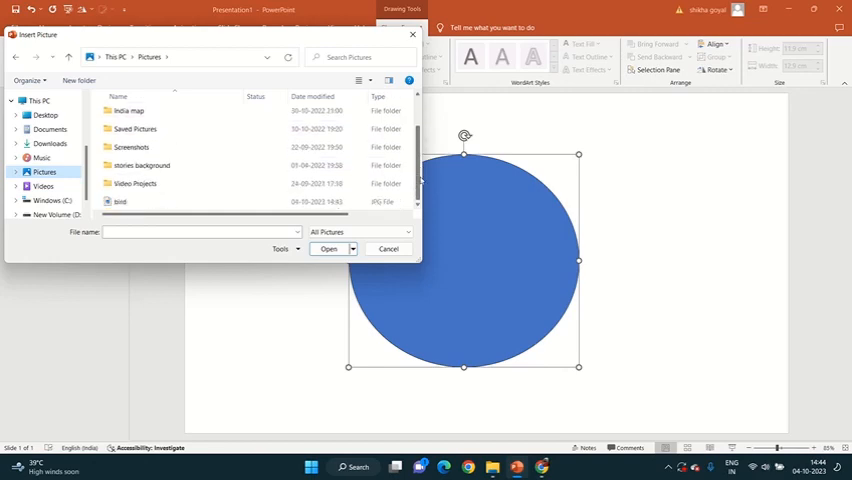
left_click(120, 201)
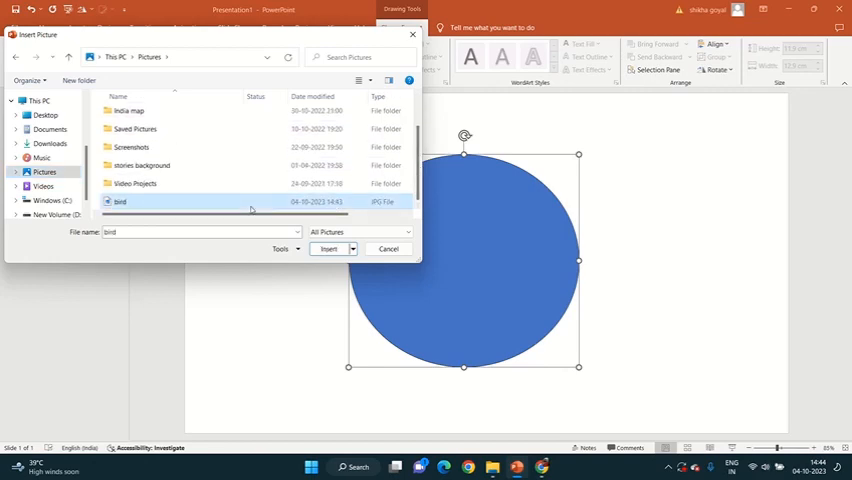
left_click(328, 248)
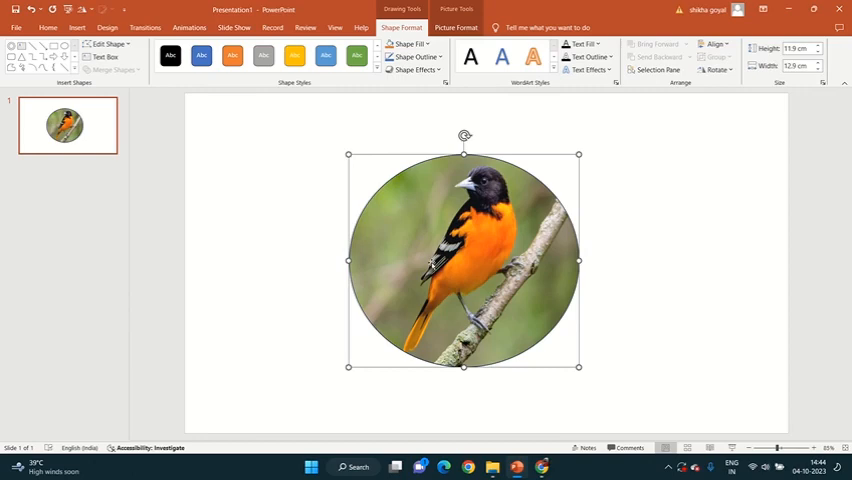
Make the bird circle smaller and move it to the slide's upper-left area
left_click_drag(463, 260, 351, 227)
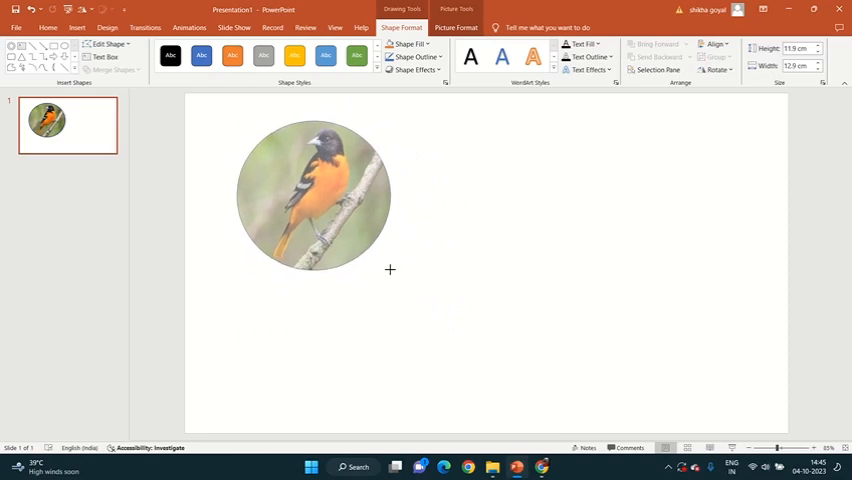
left_click(311, 195)
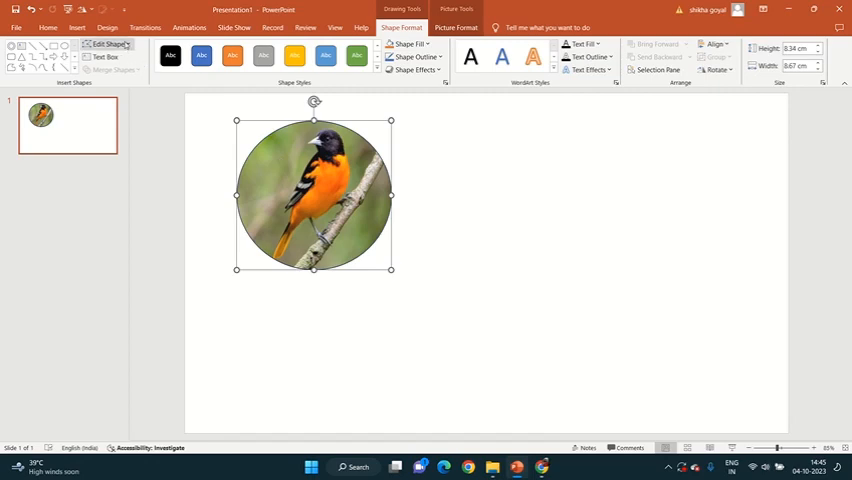
Change the picture's shape to a triangle, then to a Round Single Corner Rectangle
left_click(105, 48)
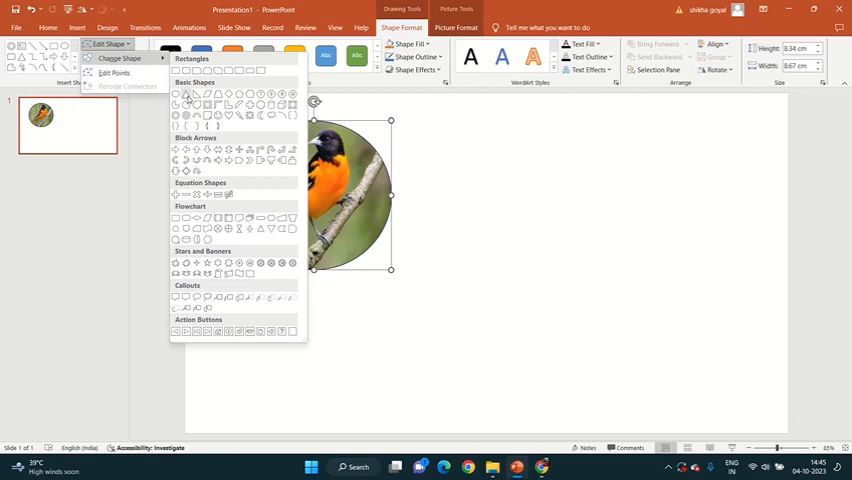
left_click(188, 97)
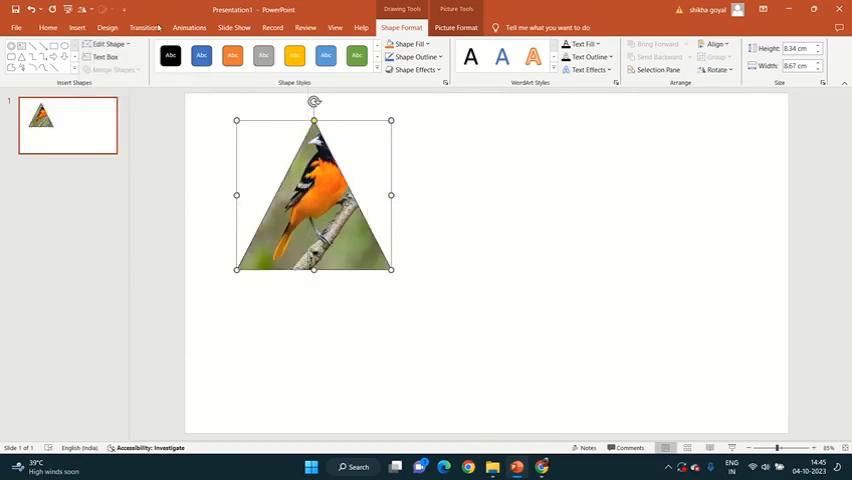
left_click(110, 46)
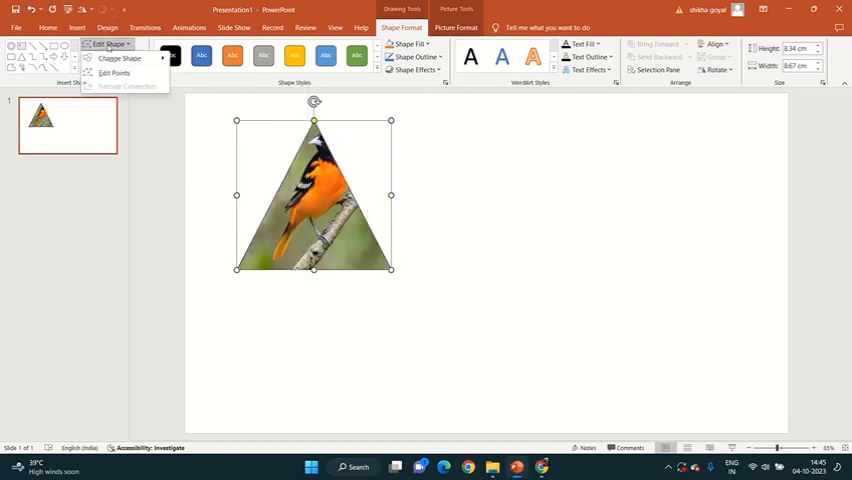
left_click(123, 63)
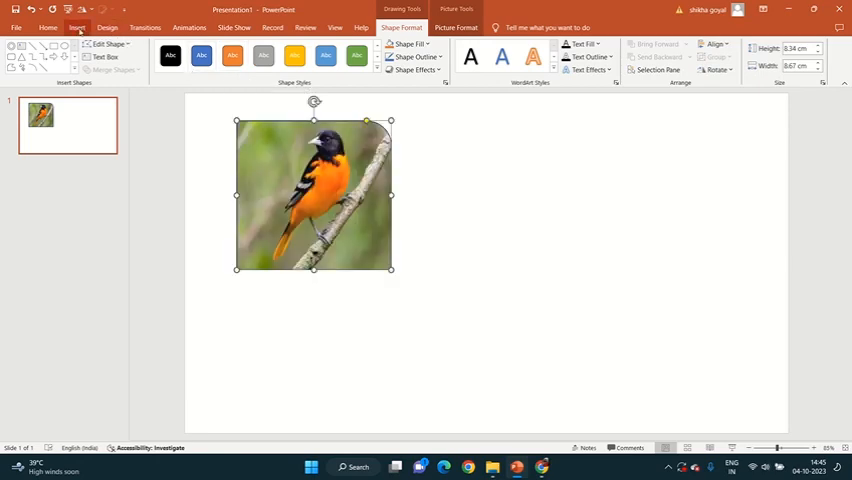
left_click(113, 42)
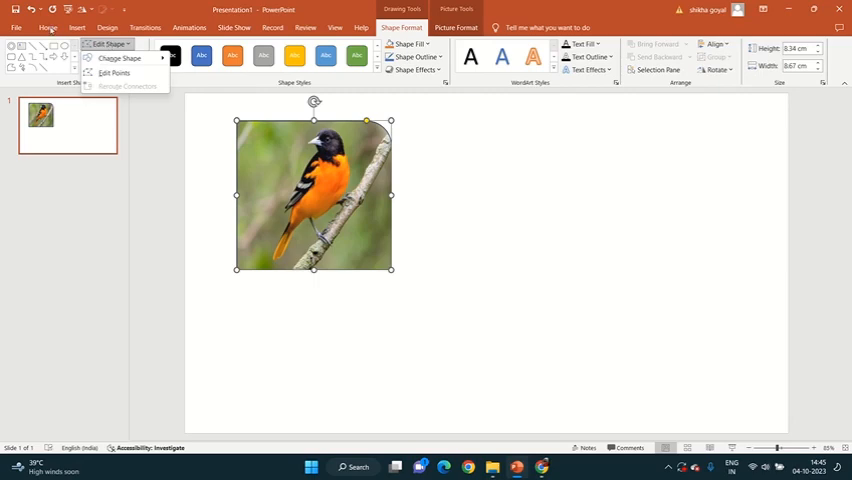
left_click(51, 31)
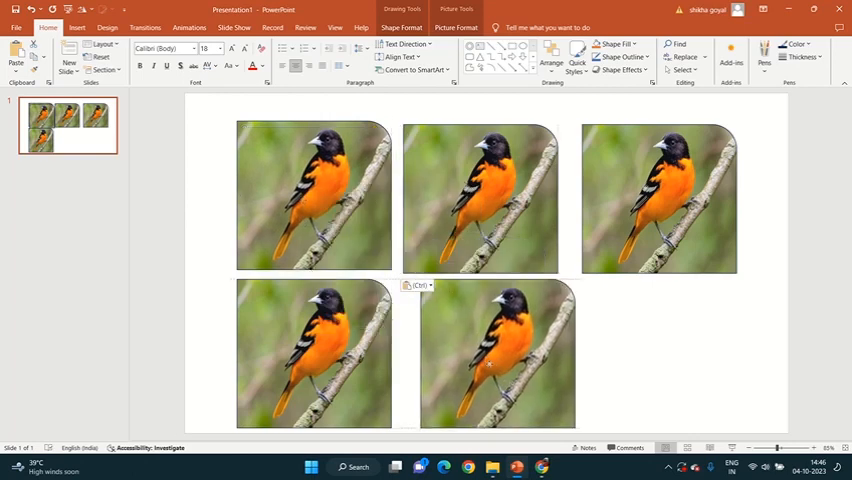
Paste the sixth bird copy to complete the second row of three
left_click(480, 360)
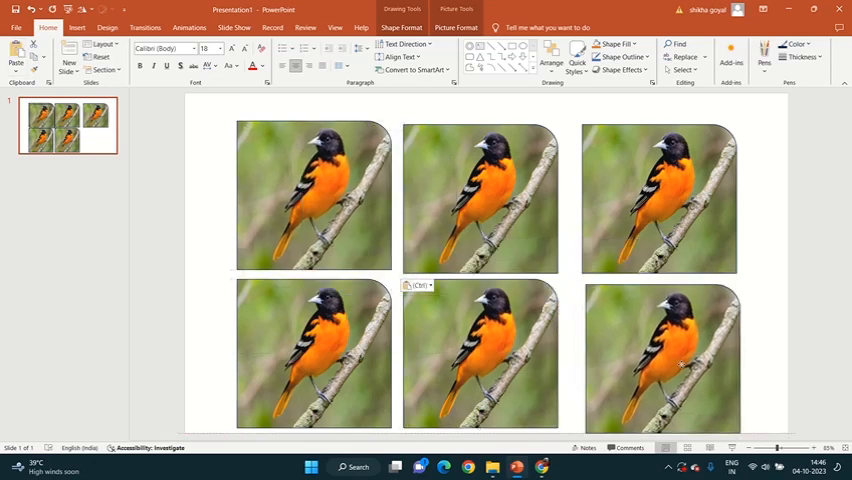
left_click(663, 360)
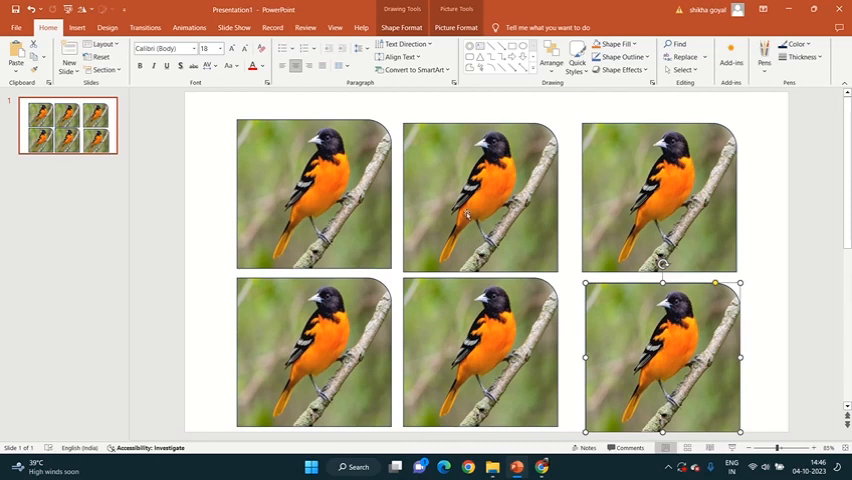
left_click(478, 197)
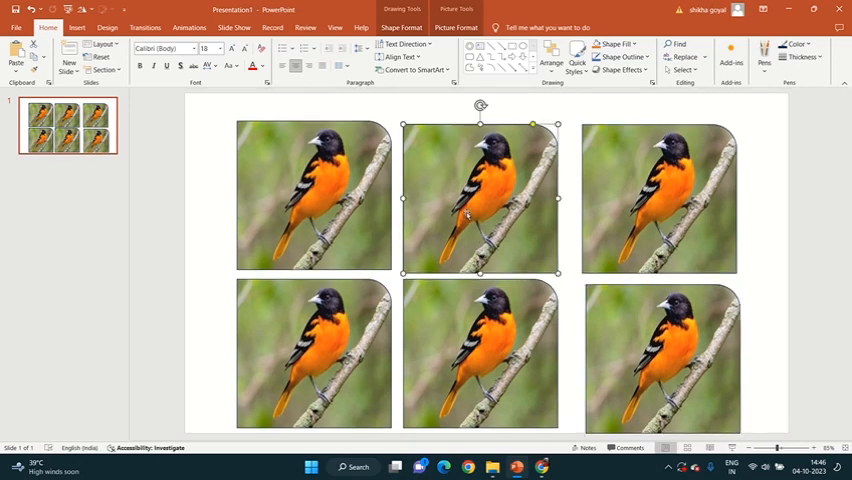
left_click(425, 27)
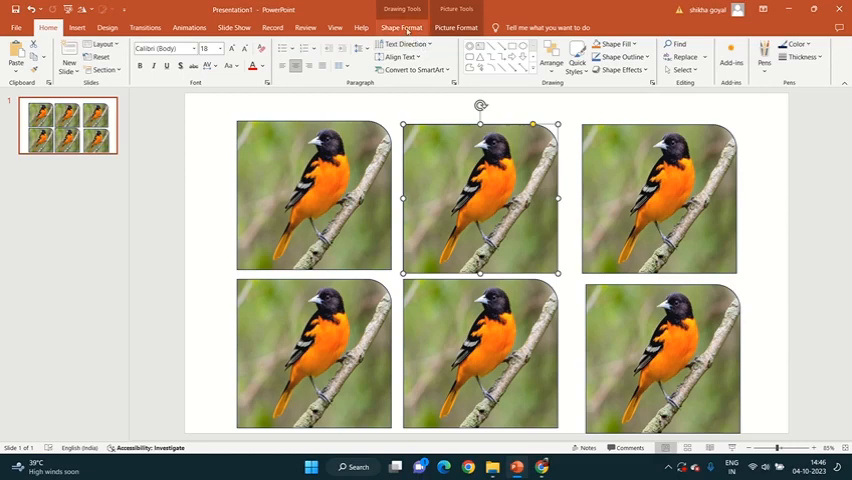
Change the first bird copies into a pentagon, rounded rectangle and circle
left_click(108, 46)
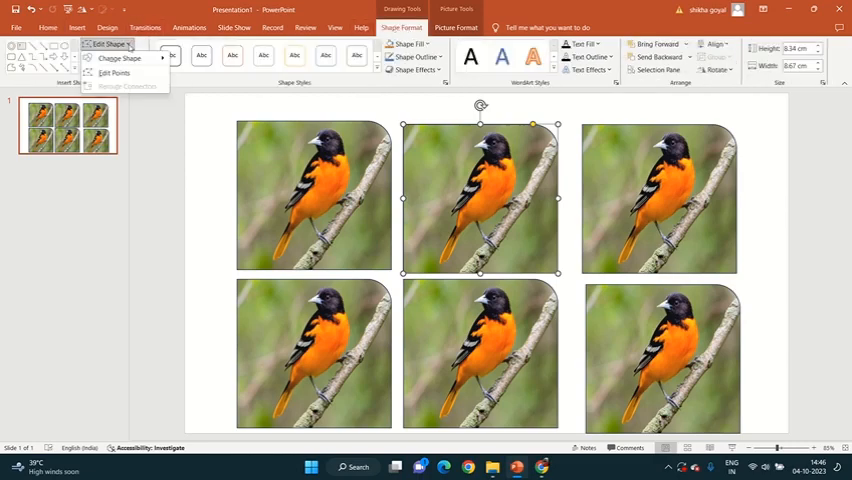
left_click(128, 57)
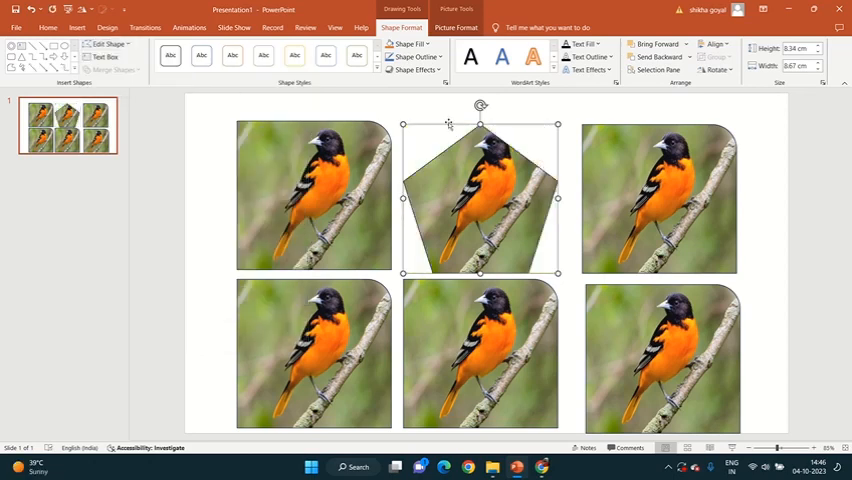
left_click(659, 197)
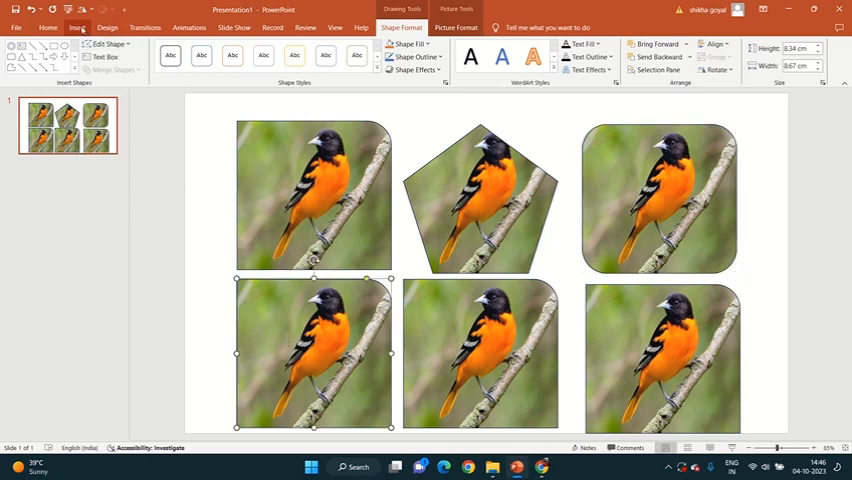
left_click(108, 44)
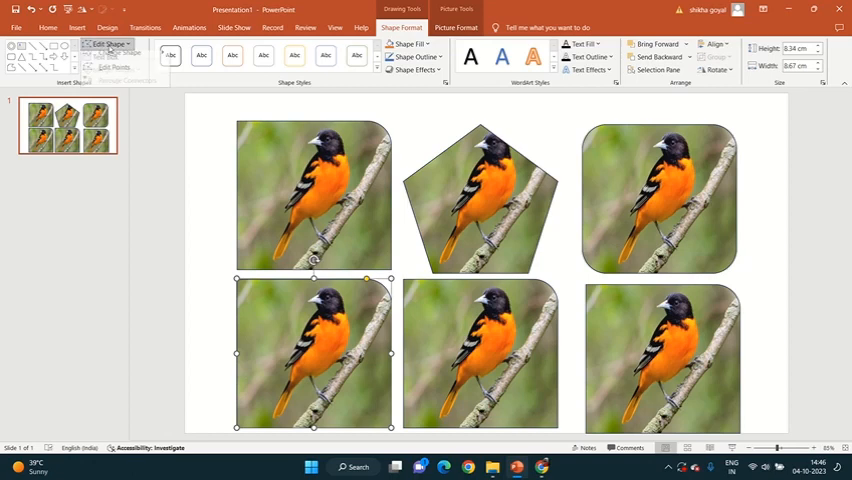
left_click(122, 58)
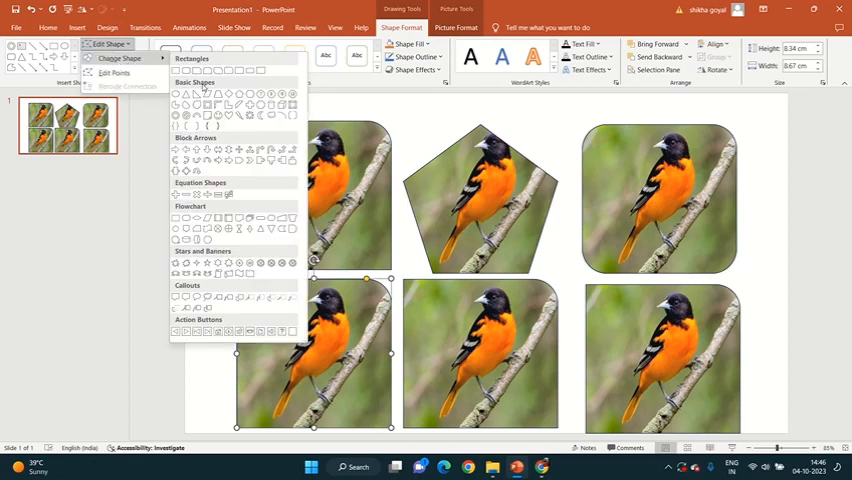
left_click(186, 94)
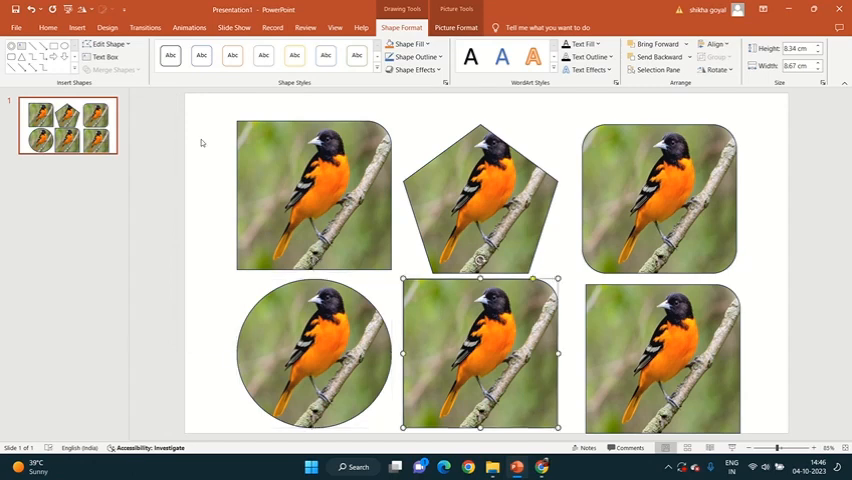
Reshape the remaining two bird copies into an up arrow and a diamond
left_click(107, 45)
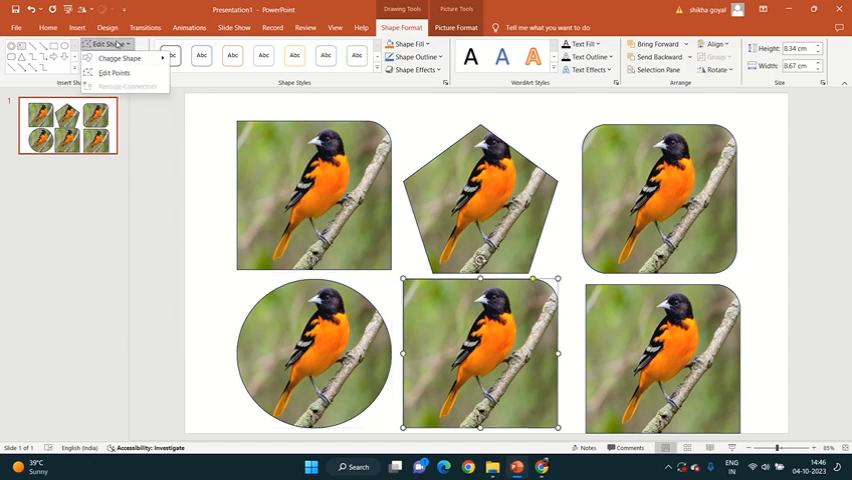
left_click(121, 57)
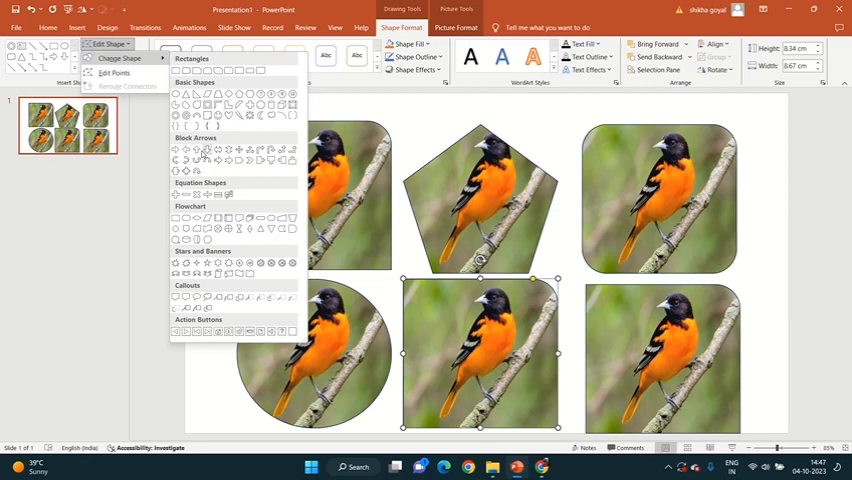
mouse_move(196, 150)
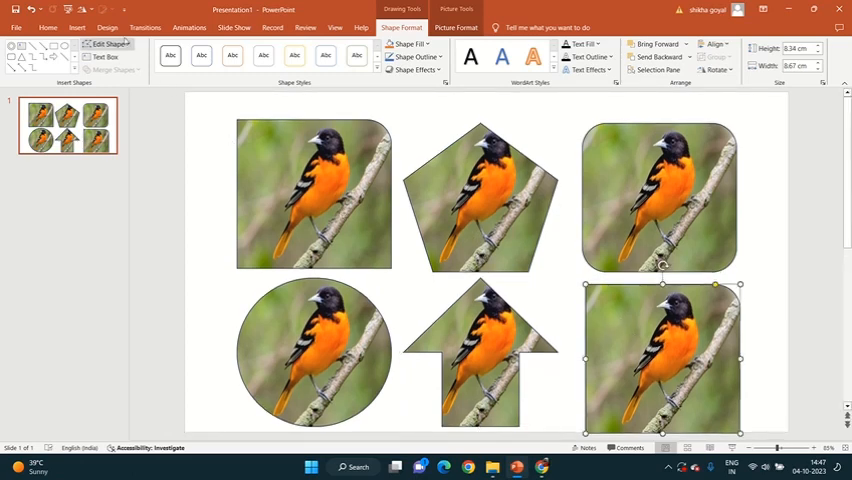
left_click(107, 44)
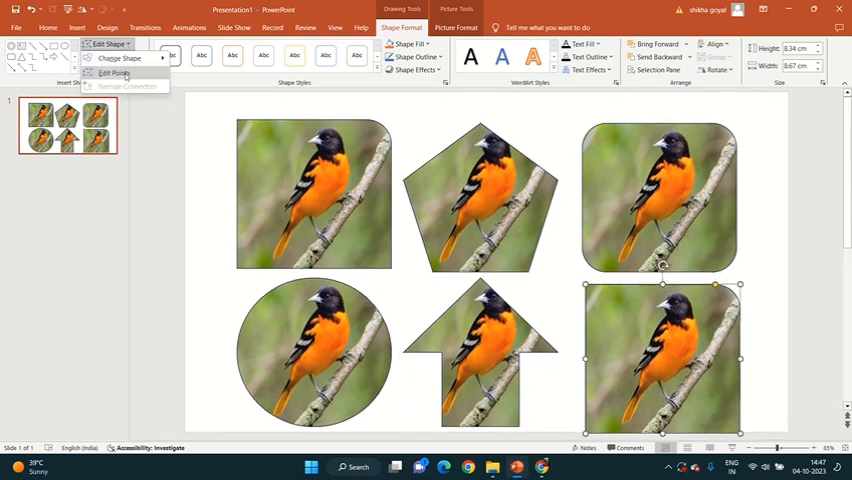
left_click(118, 58)
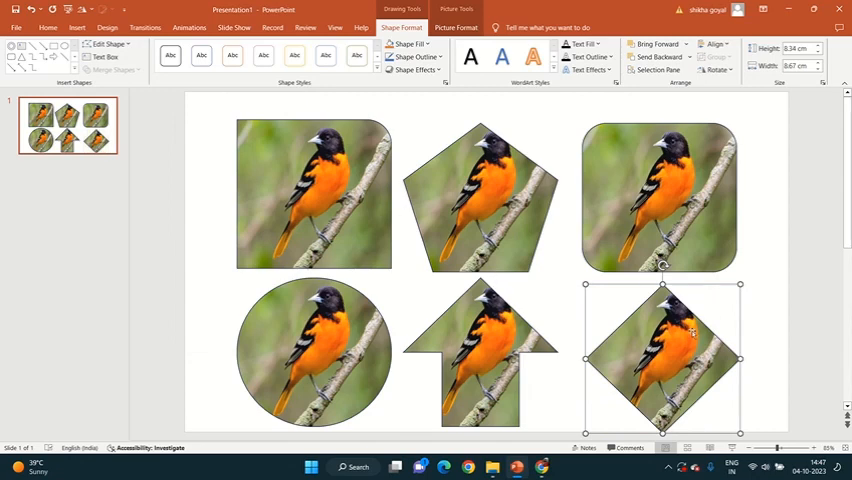
mouse_move(759, 285)
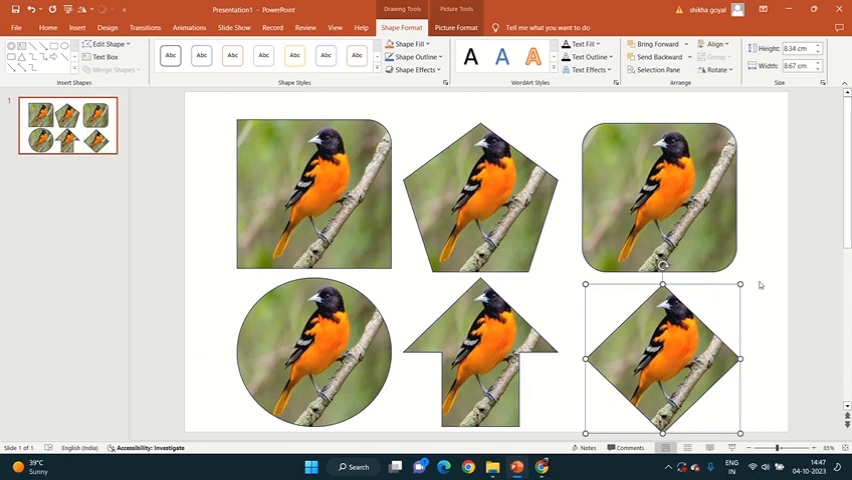